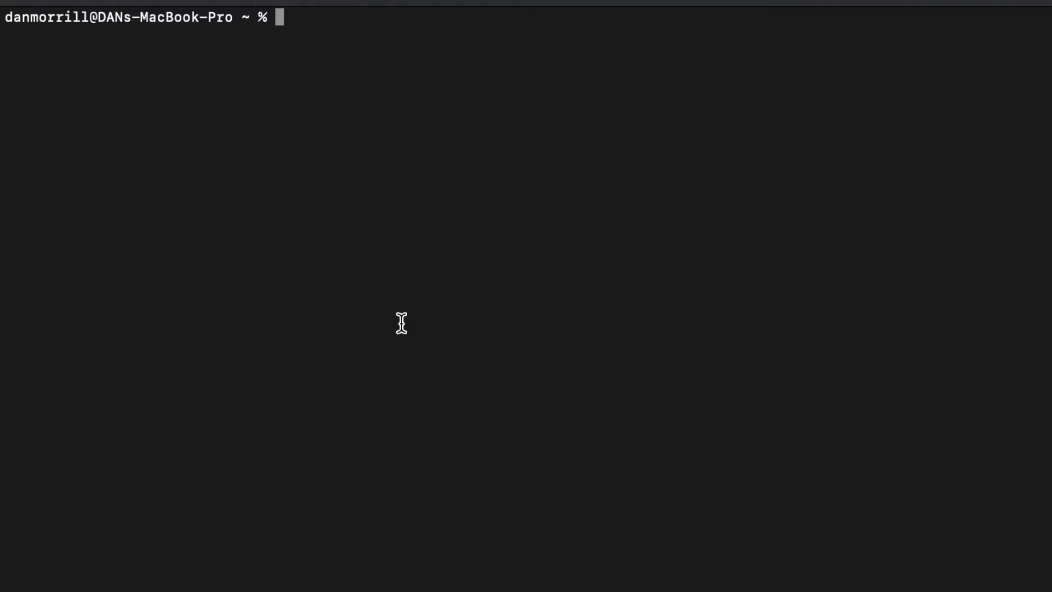
{"action": "type", "text": "bre"}
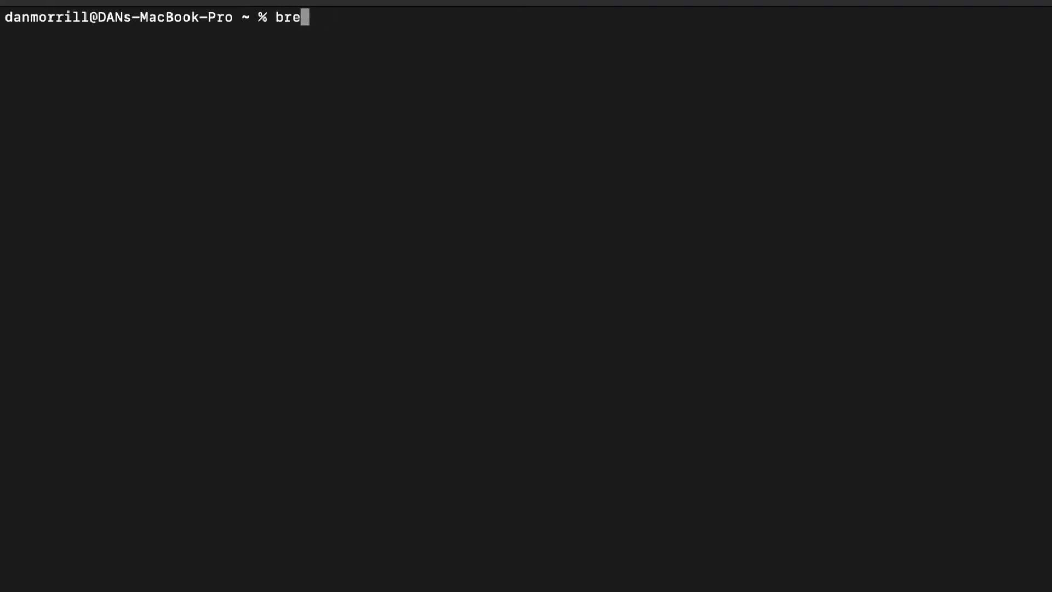
{"action": "type", "text": "w tap has"}
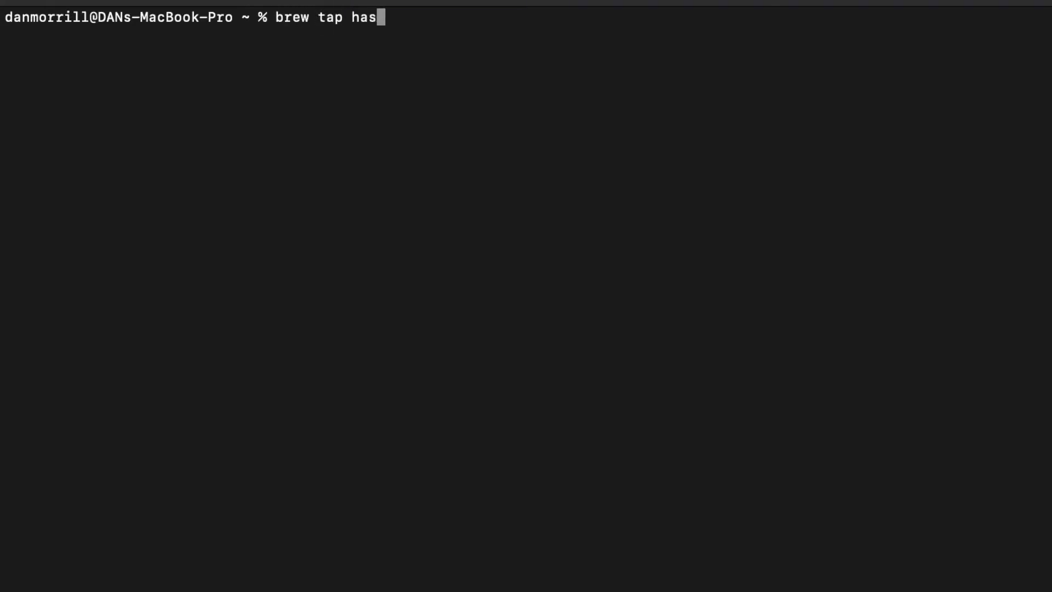
{"action": "type", "text": "hi"}
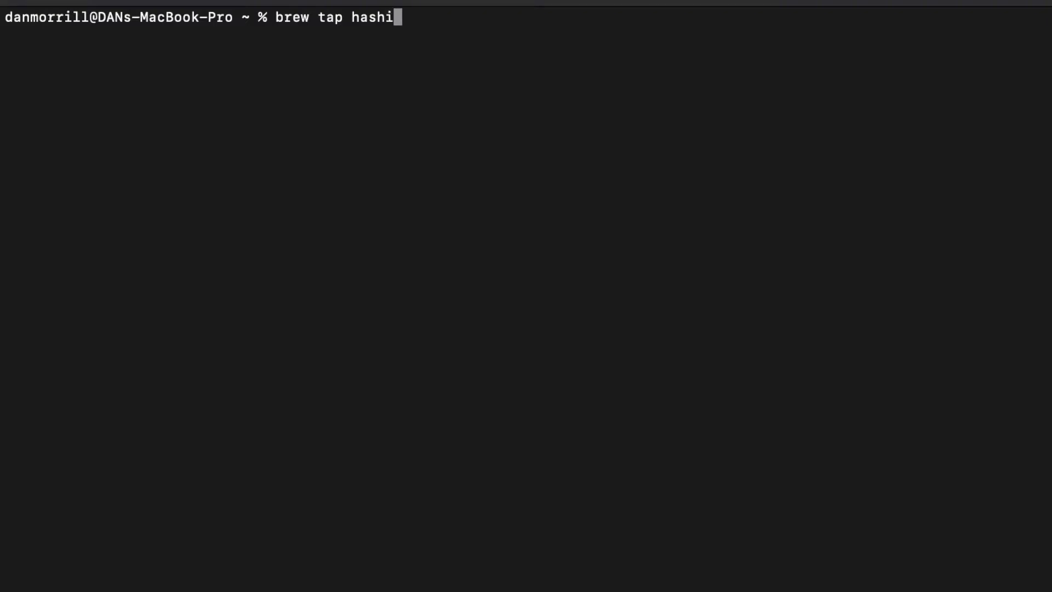
{"action": "type", "text": "corp"}
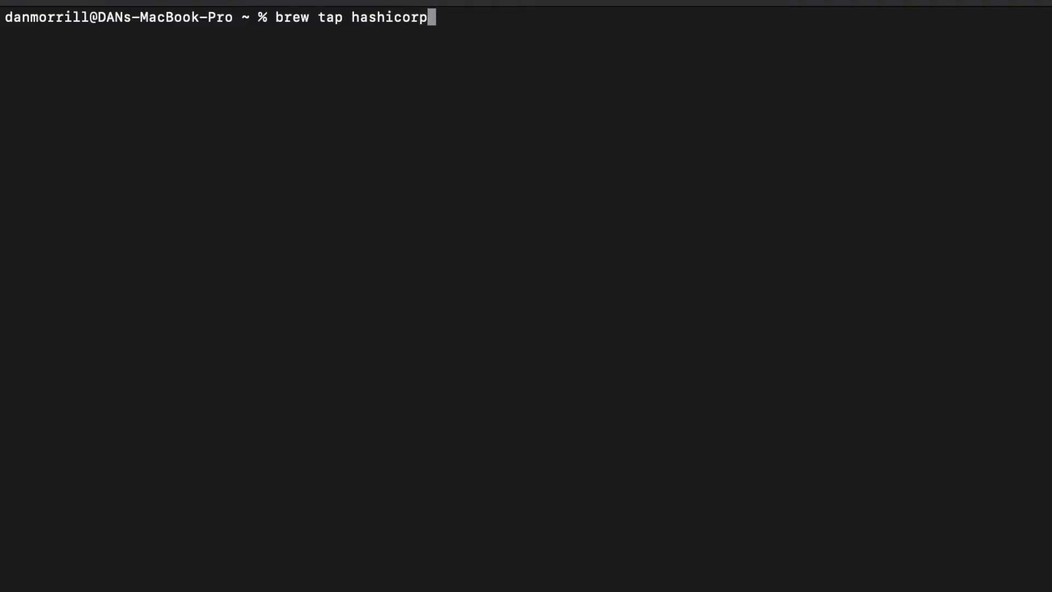
{"action": "type", "text": "/tap"}
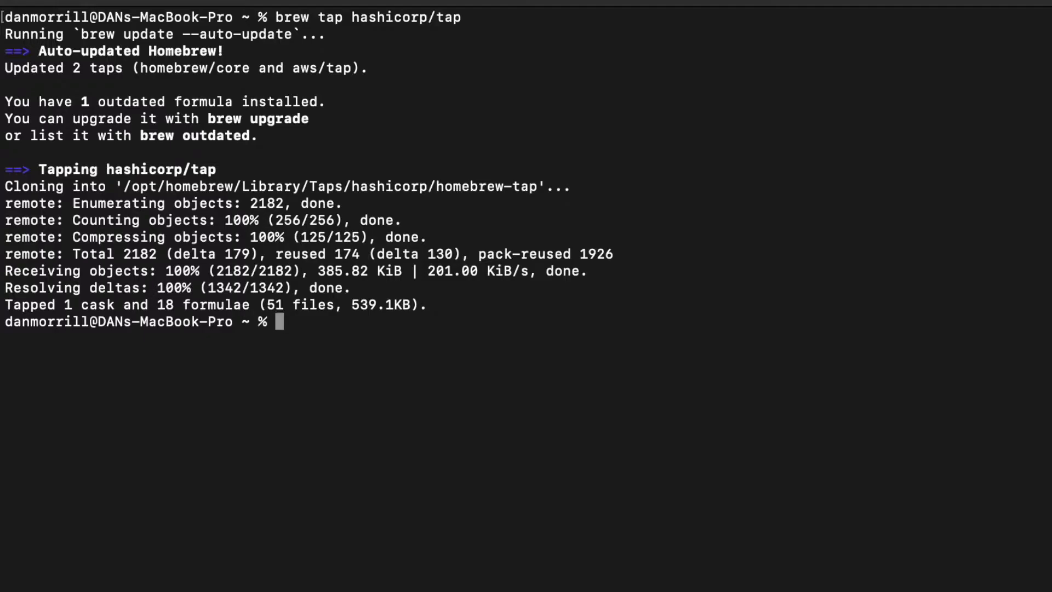
{"action": "type", "text": "brew"}
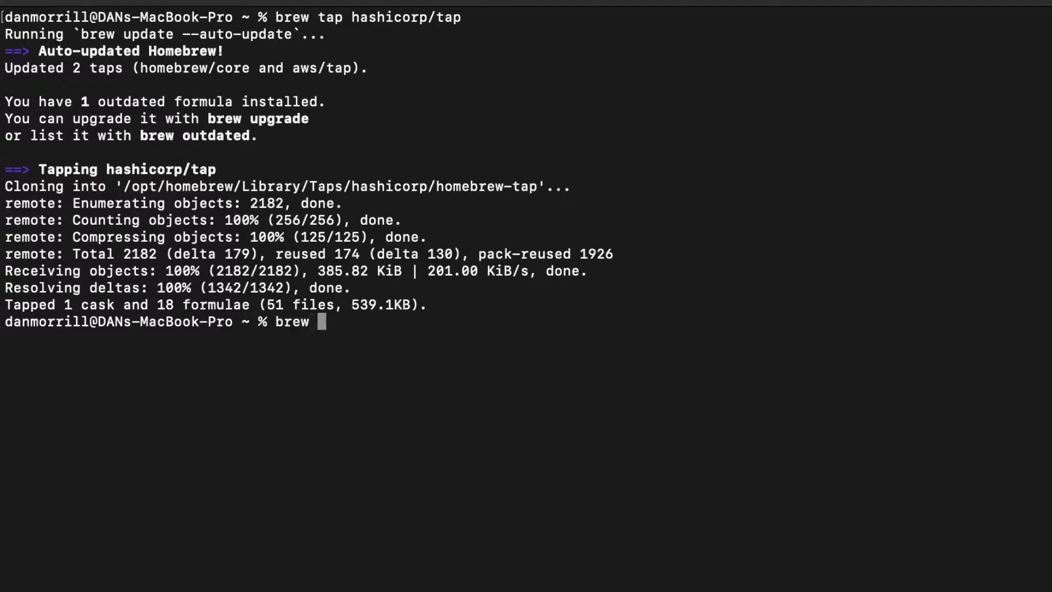
{"action": "type", "text": "install has"}
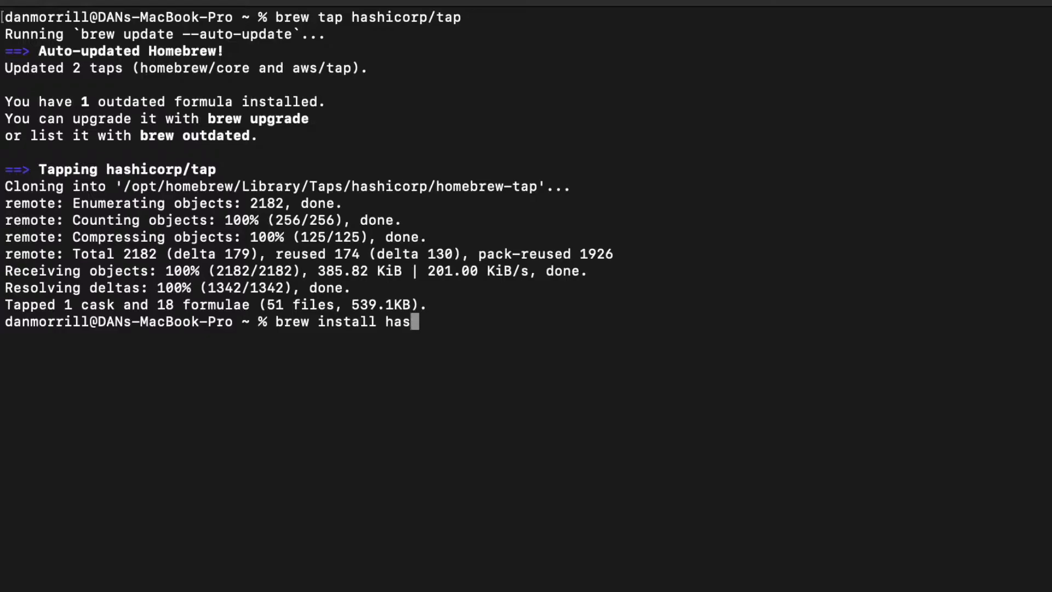
{"action": "type", "text": "icopr"}
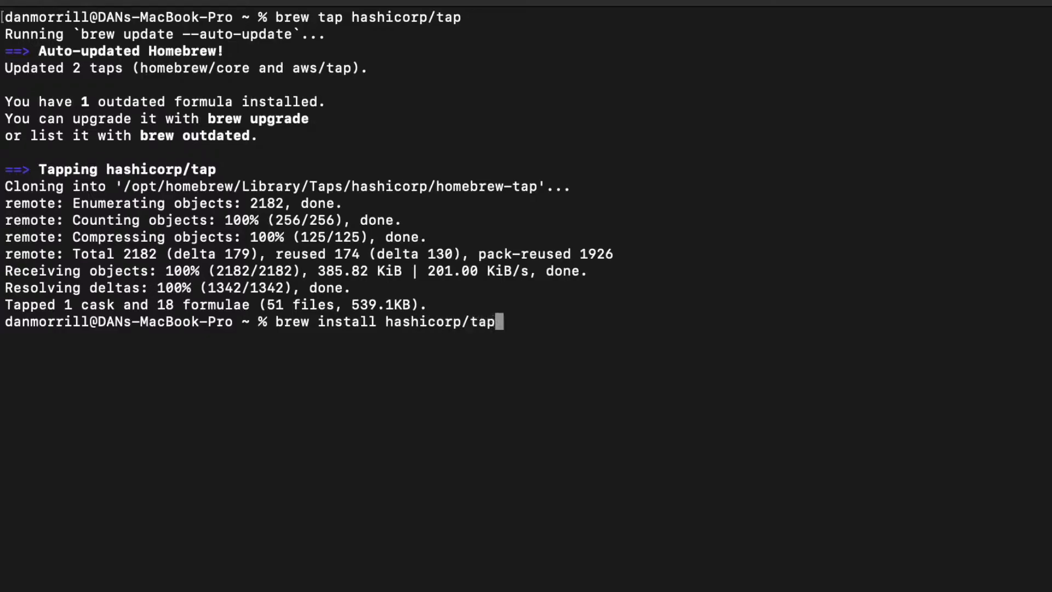
{"action": "type", "text": "/terraform"}
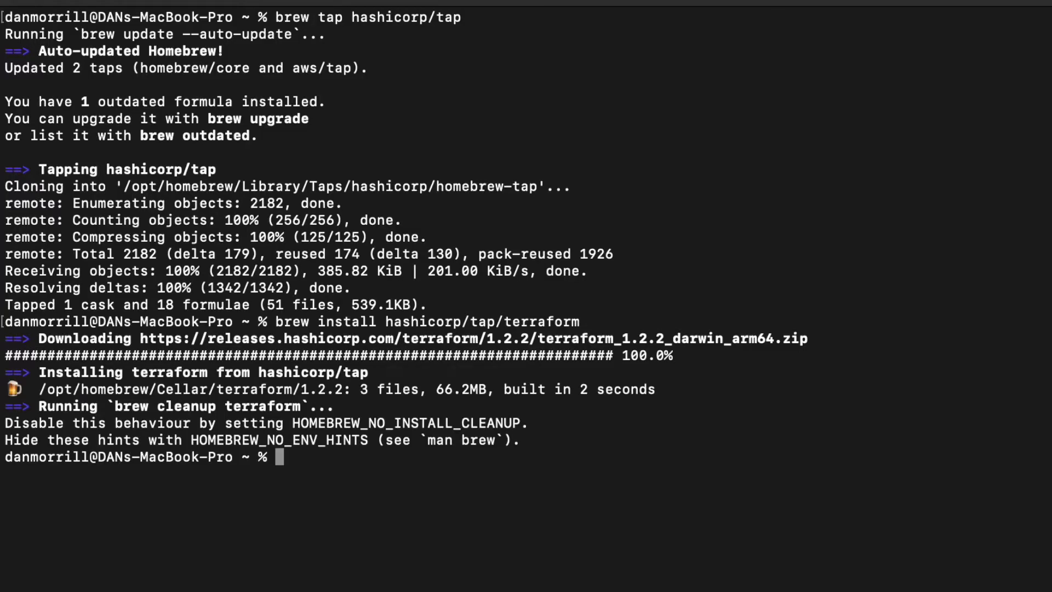
{"action": "type", "text": "brew u"}
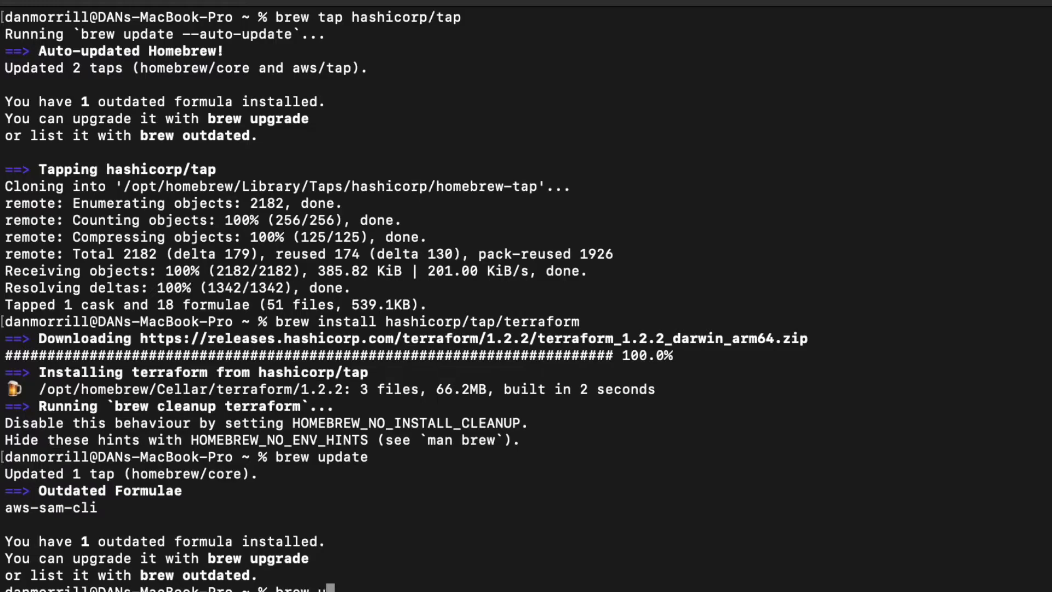
{"action": "type", "text": "pgrade"}
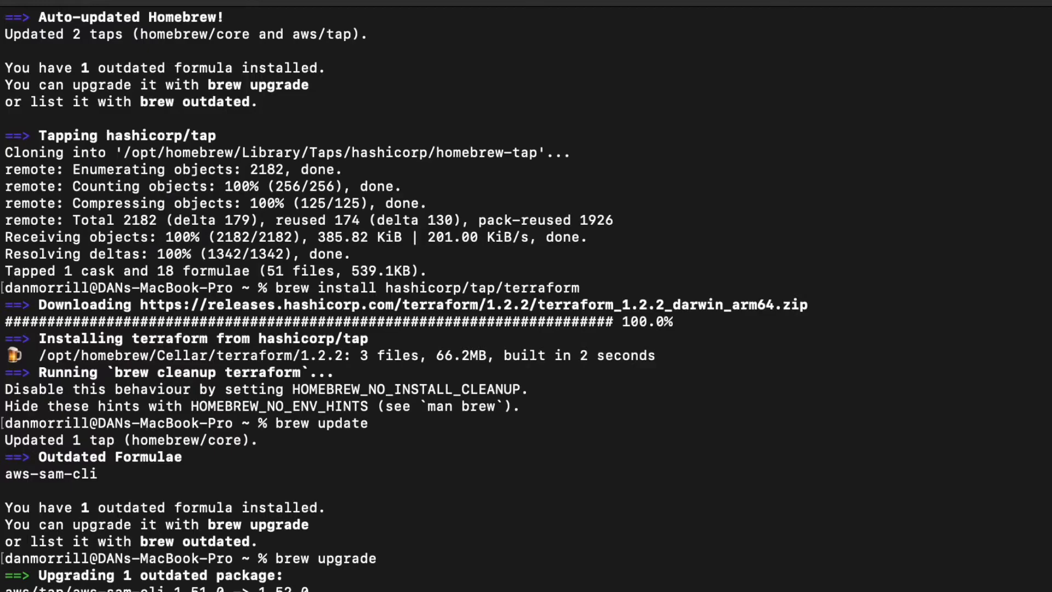
{"action": "scroll", "scroll_direction": "down", "scroll_amount": 3}
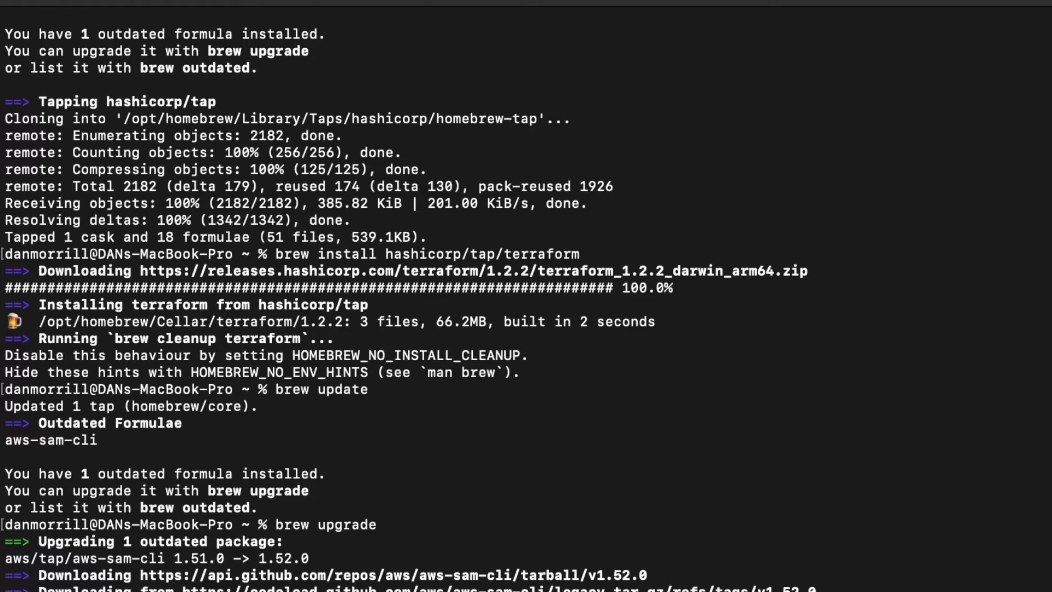
{"action": "scroll", "scroll_direction": "down", "scroll_amount": 3}
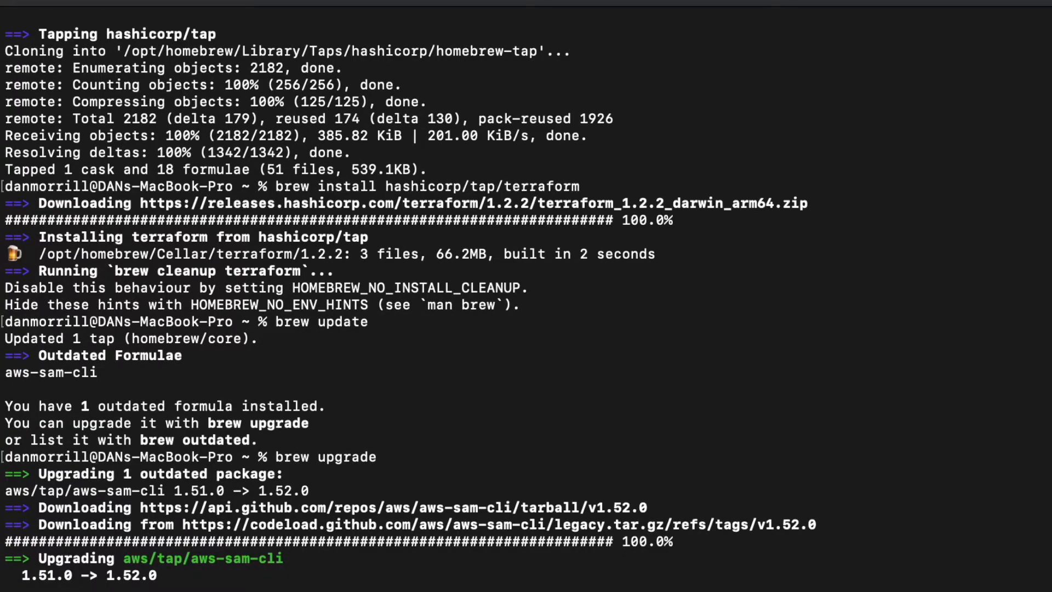
{"action": "scroll", "scroll_direction": "down", "scroll_amount": 3}
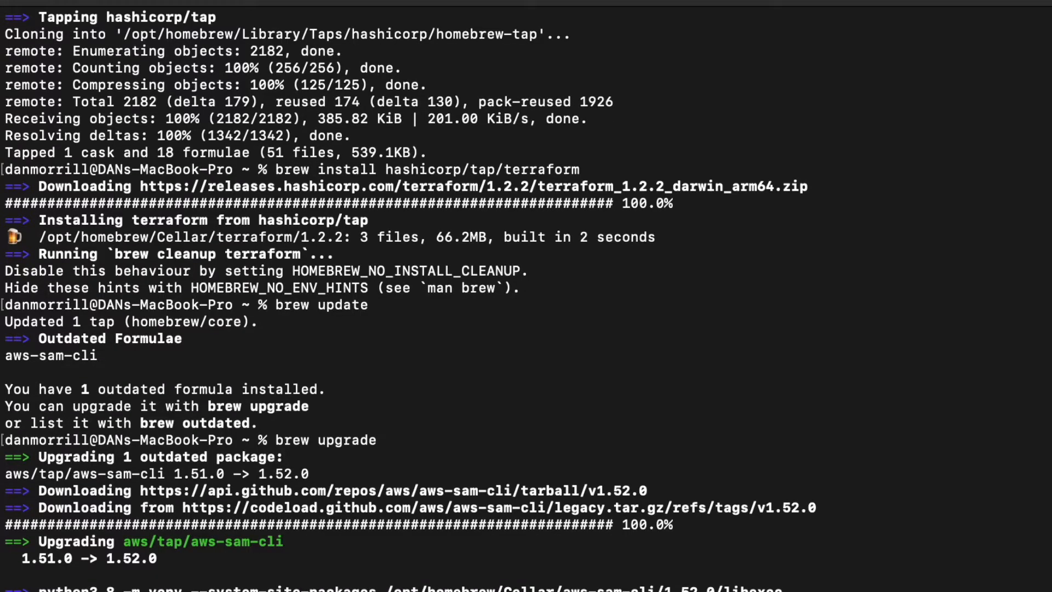
{"action": "scroll", "scroll_direction": "down", "scroll_amount": 3}
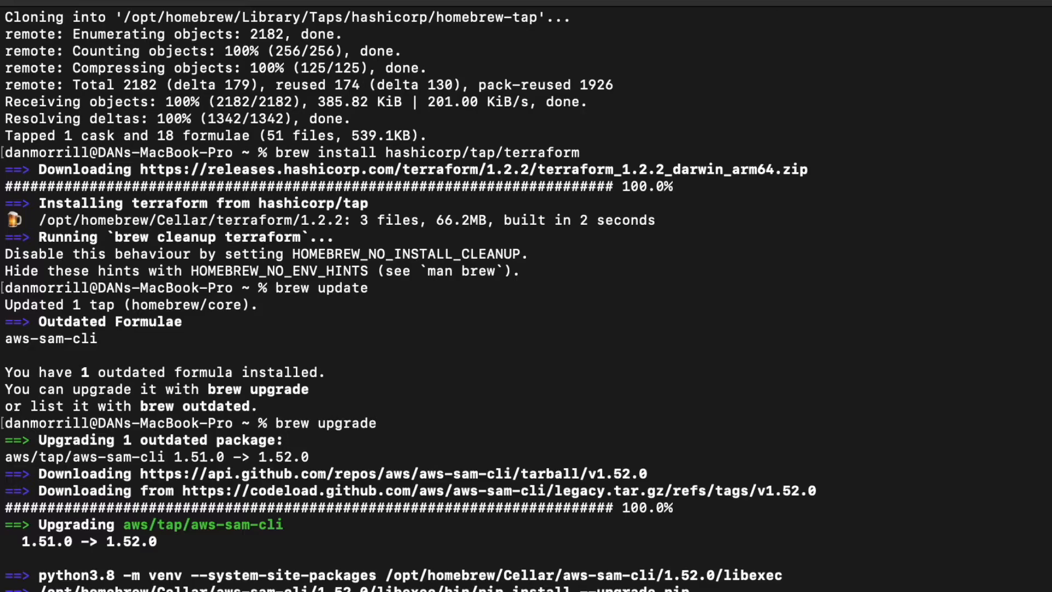
{"action": "scroll", "scroll_direction": "down", "scroll_amount": 3}
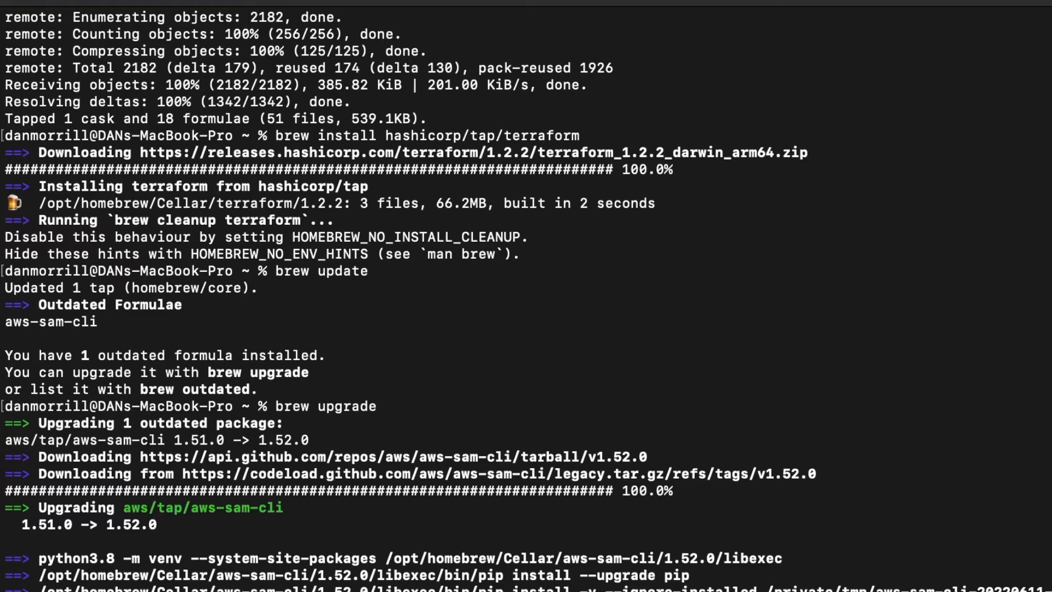
{"action": "scroll", "scroll_direction": "down", "scroll_amount": 3}
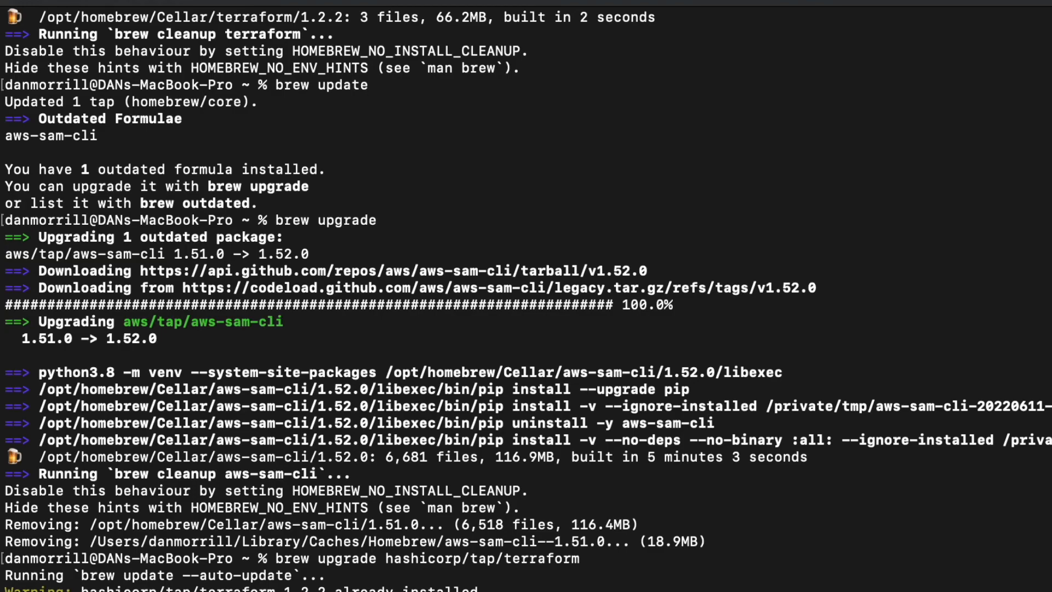
{"action": "scroll", "scroll_direction": "down", "scroll_amount": 3}
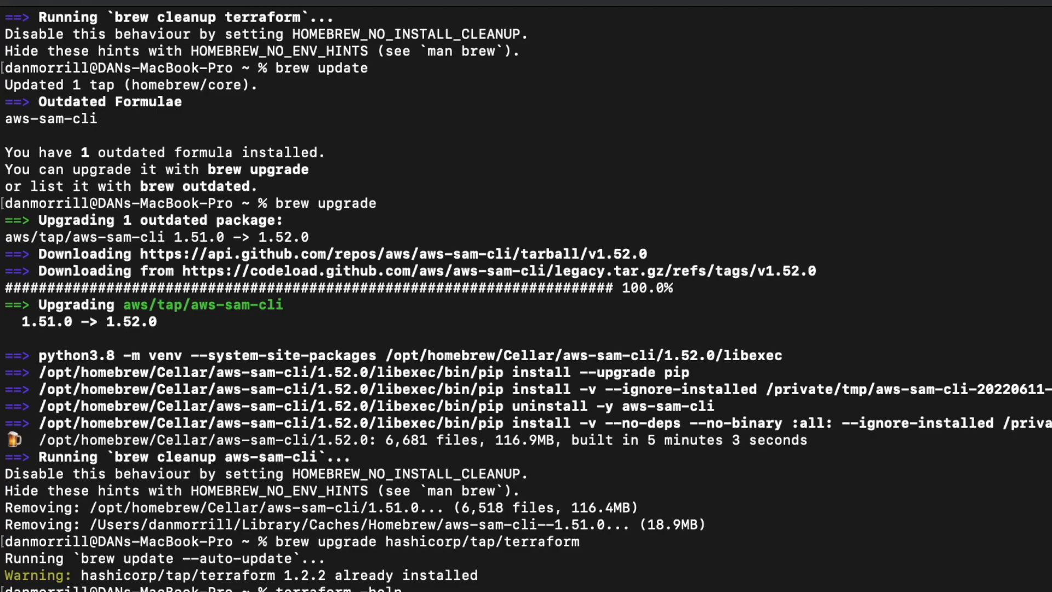